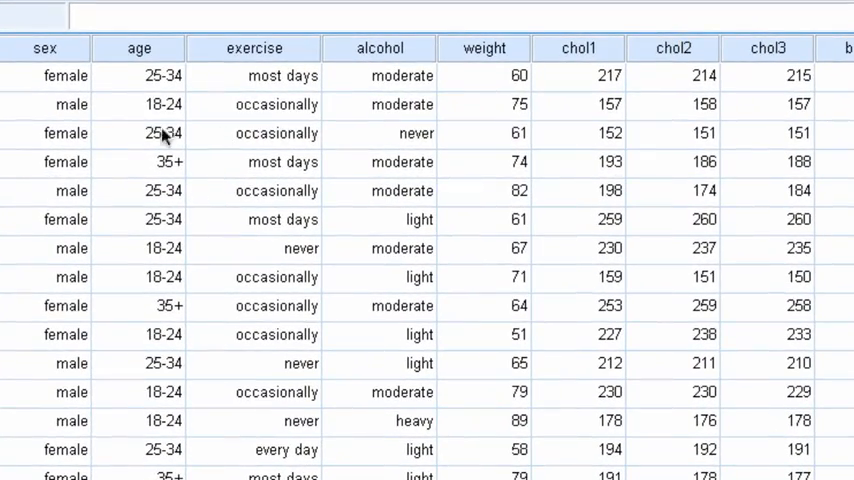
pyautogui.moveTo(70, 90)
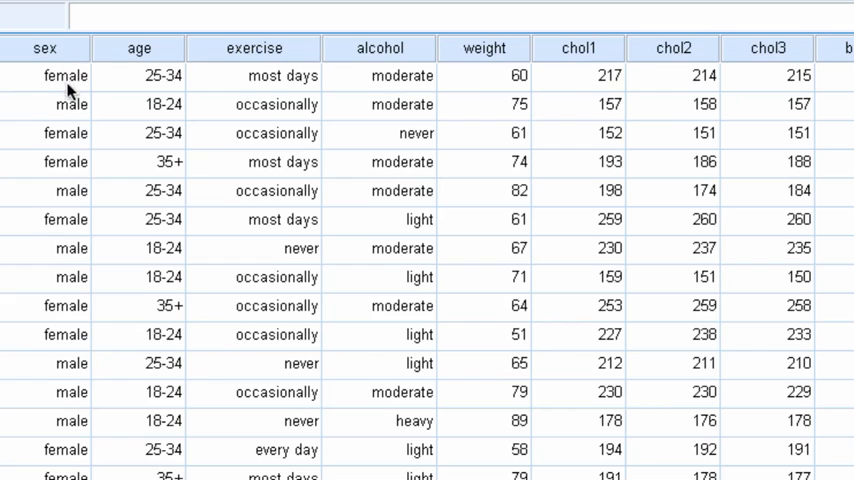
pyautogui.moveTo(57, 95)
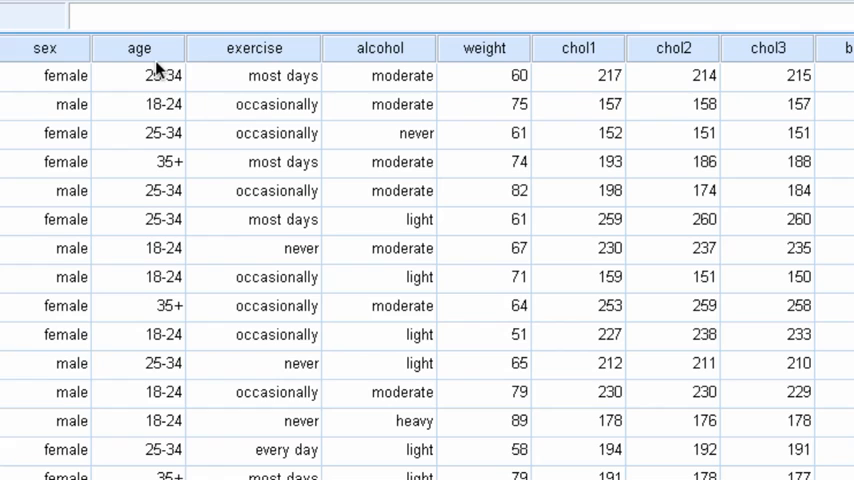
pyautogui.moveTo(162, 105)
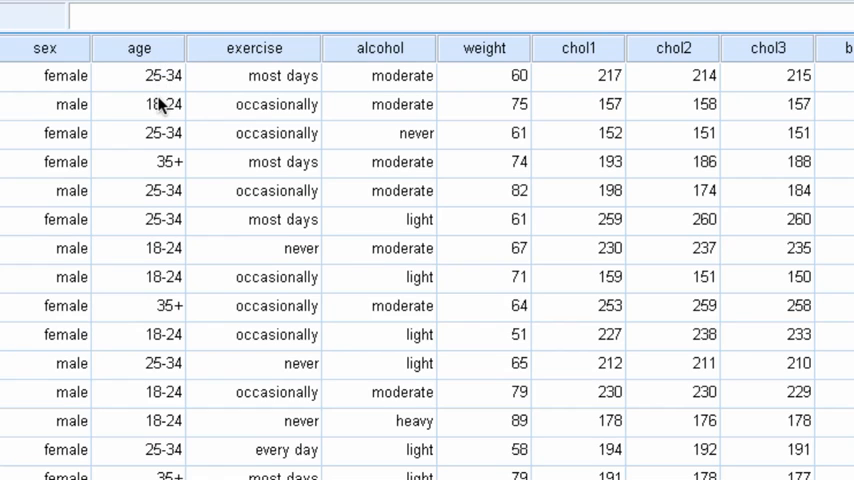
pyautogui.moveTo(262, 52)
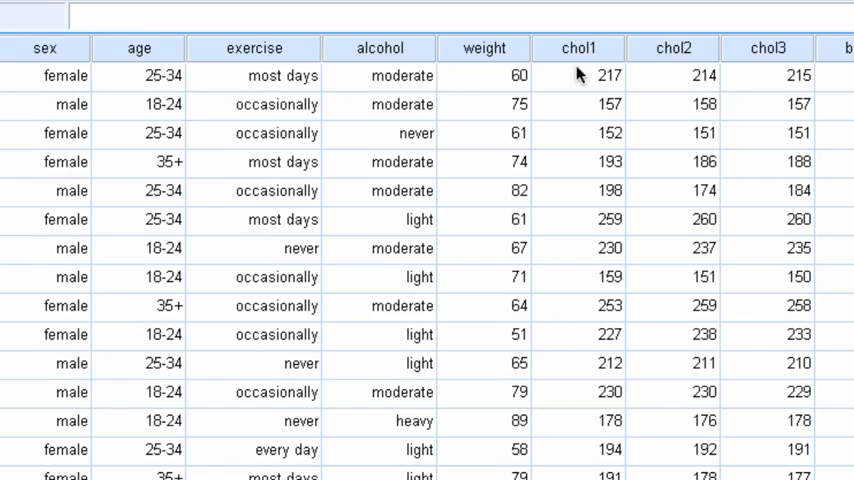
pyautogui.moveTo(582, 80)
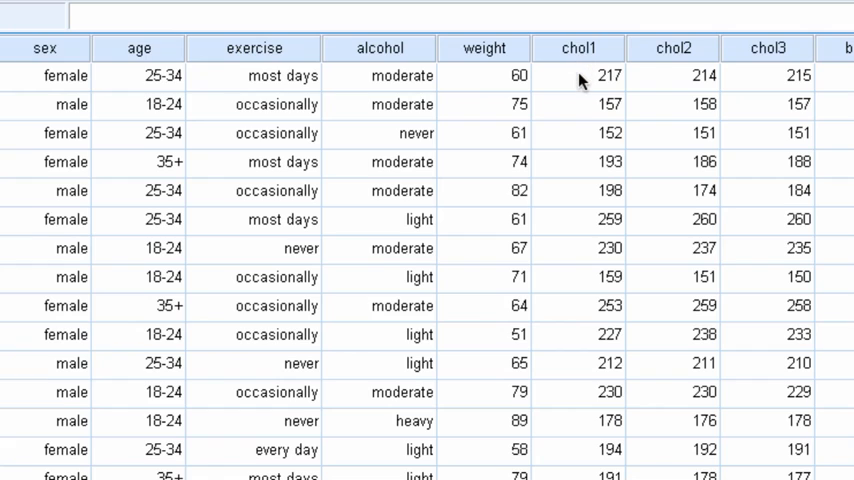
pyautogui.moveTo(673, 74)
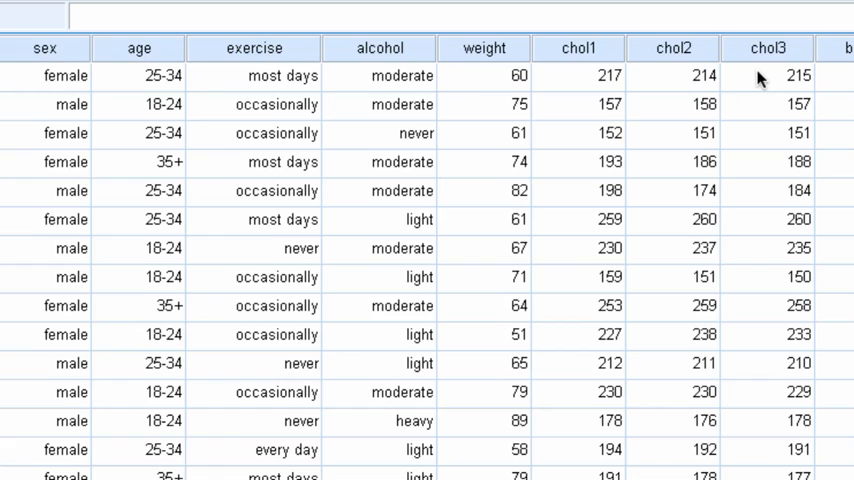
pyautogui.moveTo(775, 110)
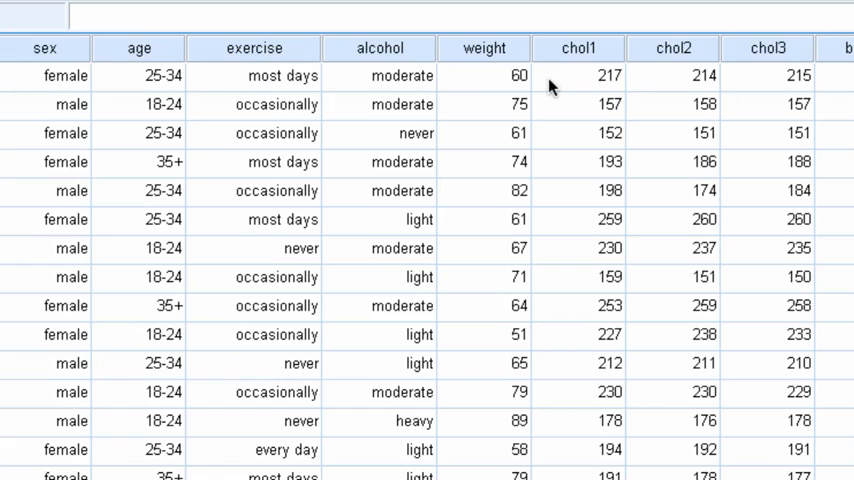
pyautogui.moveTo(557, 62)
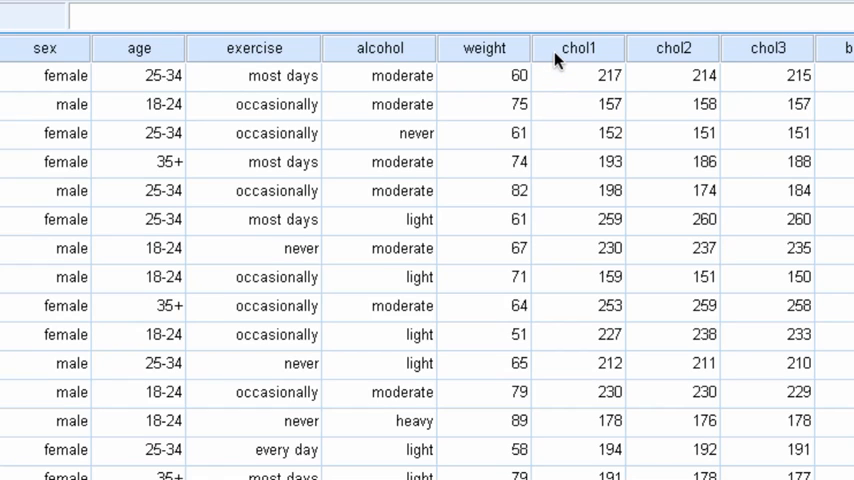
pyautogui.moveTo(558, 80)
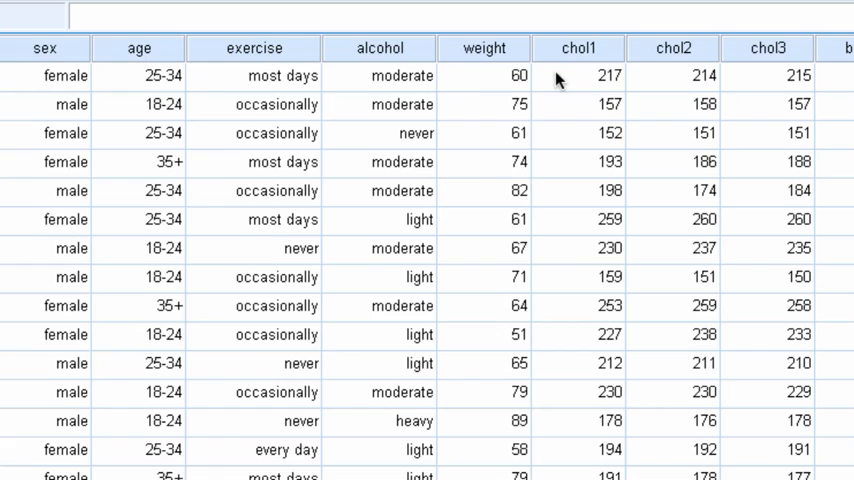
pyautogui.moveTo(560, 68)
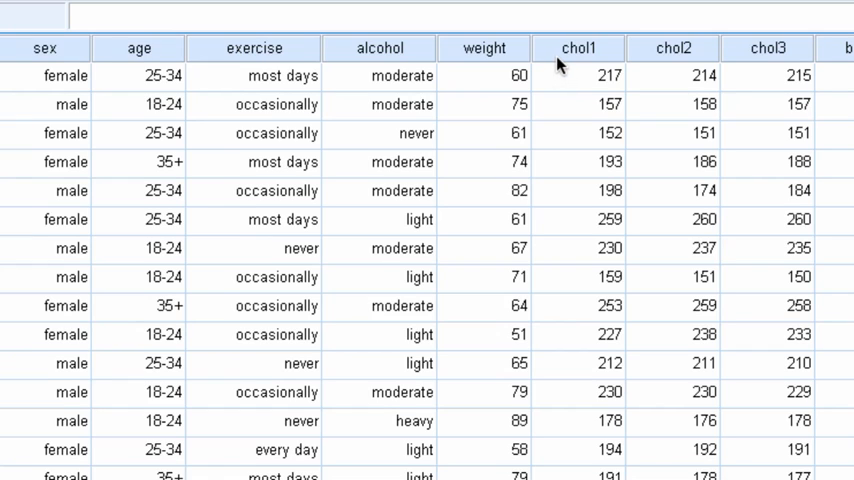
pyautogui.moveTo(113, 98)
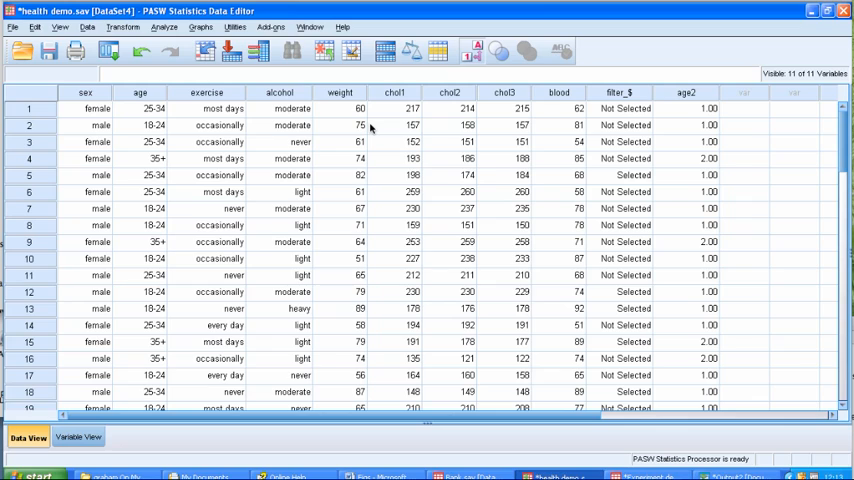
pyautogui.moveTo(390, 100)
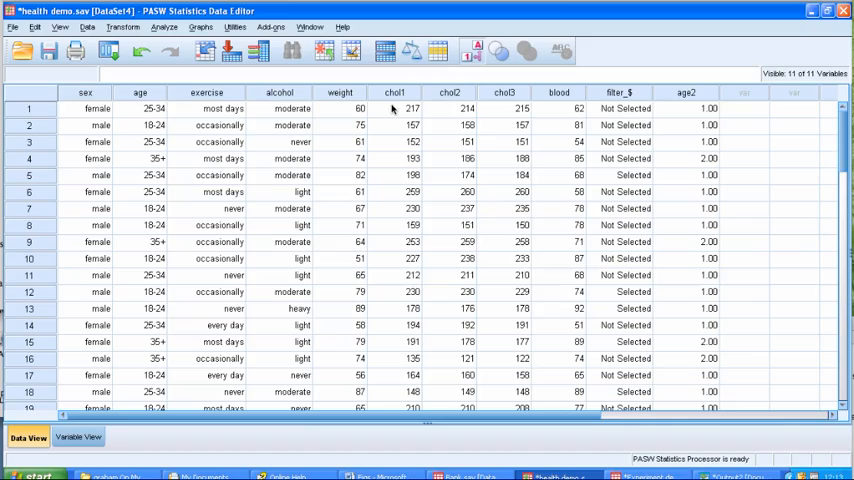
# Start Explore with Cholesterol - January as the dependent variable and open its Statistics options.
pyautogui.click(84, 108)
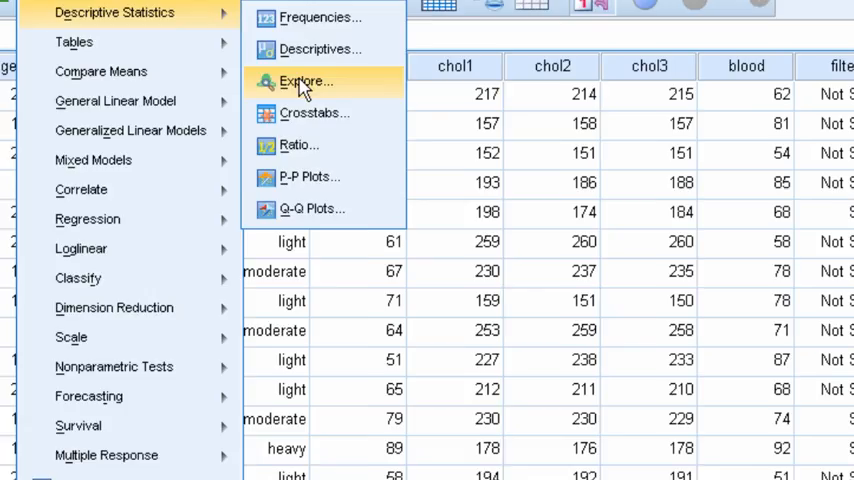
pyautogui.click(302, 81)
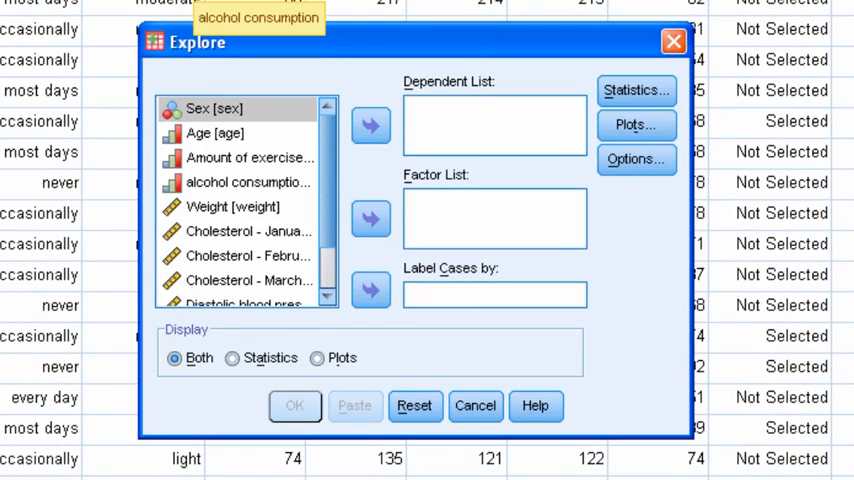
pyautogui.moveTo(700, 472)
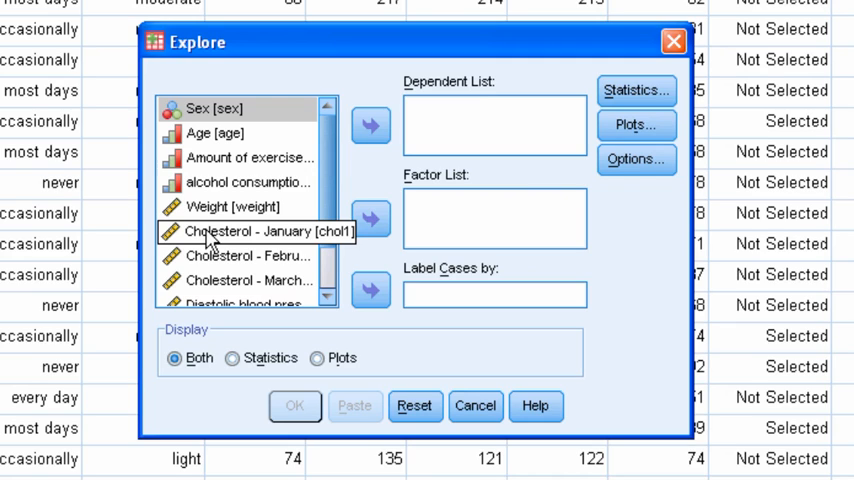
pyautogui.click(250, 231)
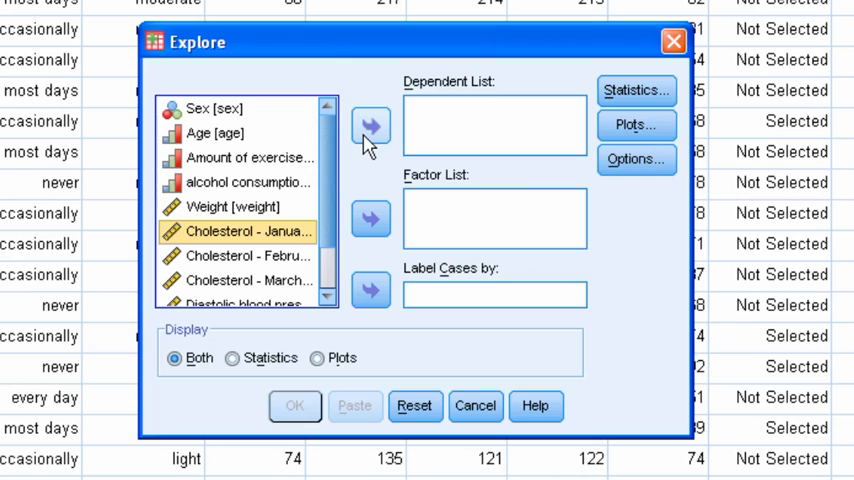
pyautogui.click(370, 126)
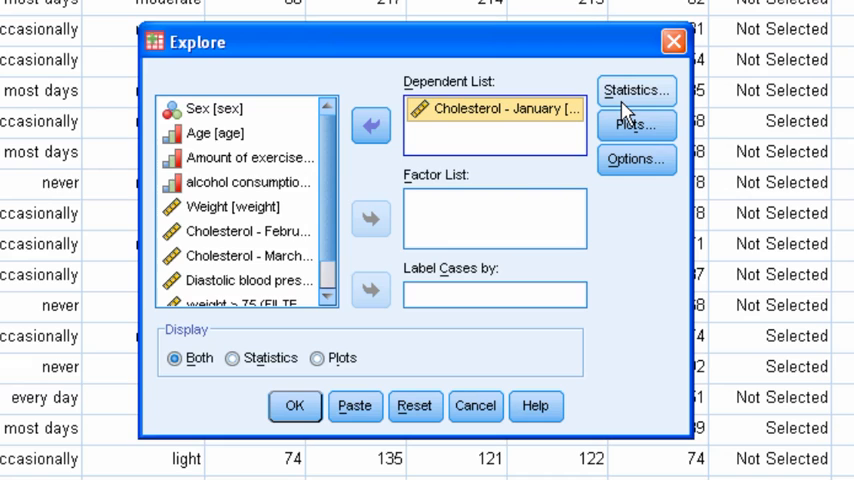
pyautogui.click(636, 90)
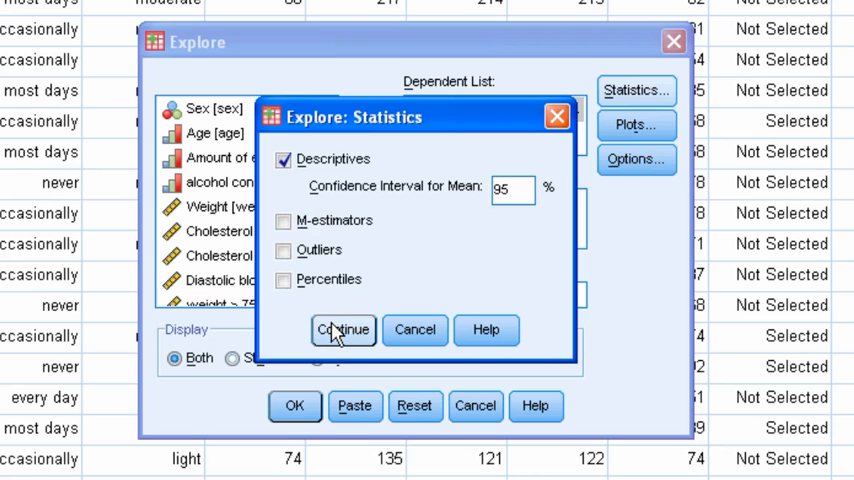
# Accept 95% descriptives, then add histogram and normality plots with tests to Explore's plots.
pyautogui.click(342, 330)
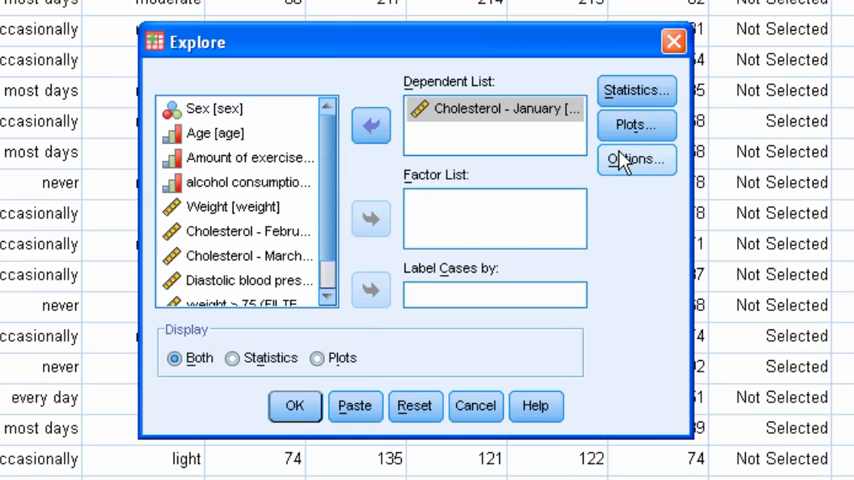
pyautogui.click(635, 124)
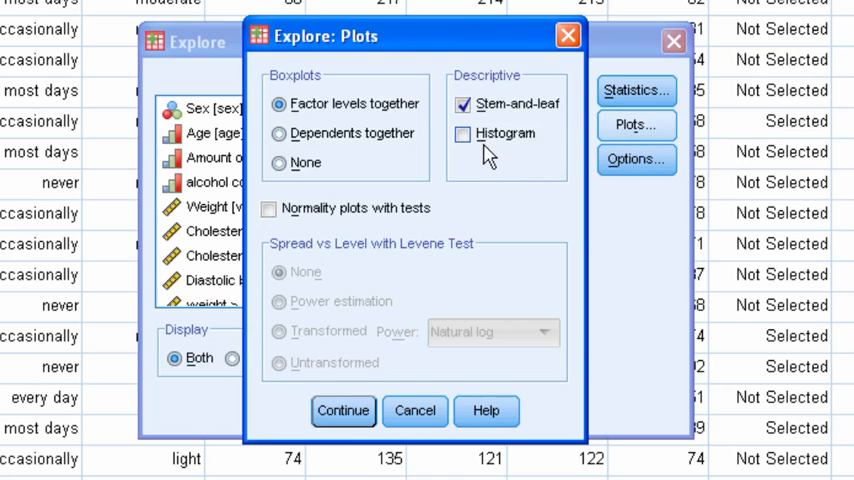
pyautogui.click(463, 133)
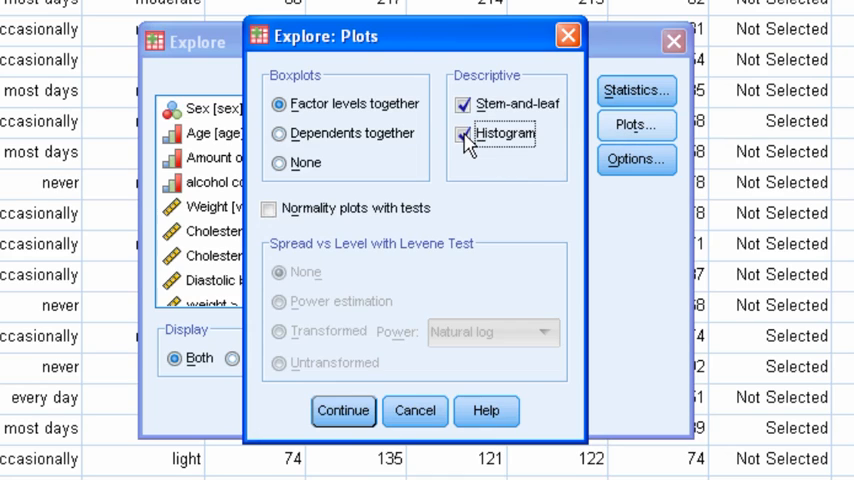
pyautogui.click(465, 133)
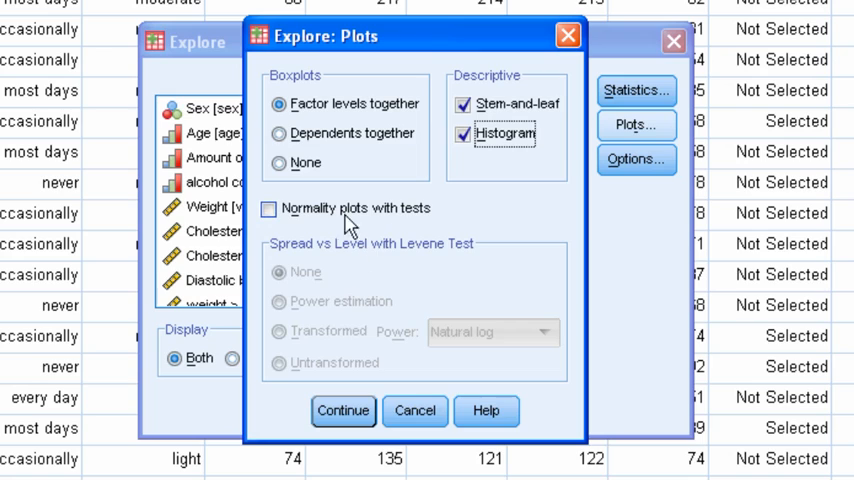
pyautogui.click(268, 208)
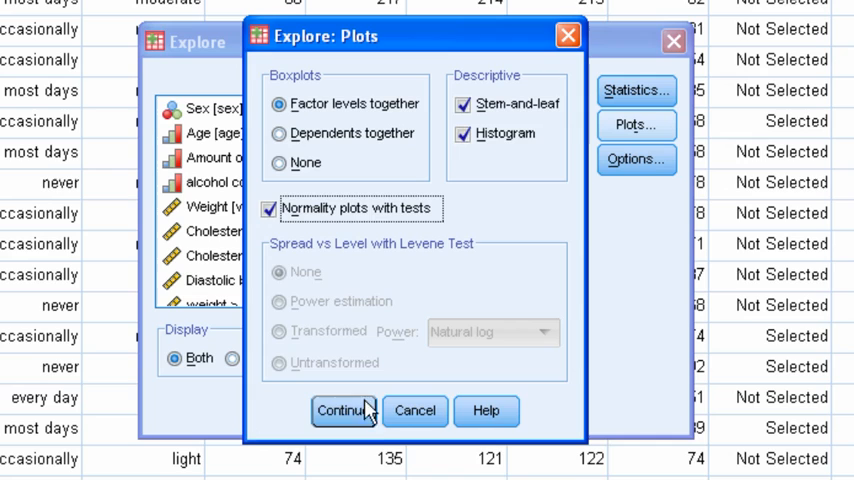
pyautogui.click(344, 410)
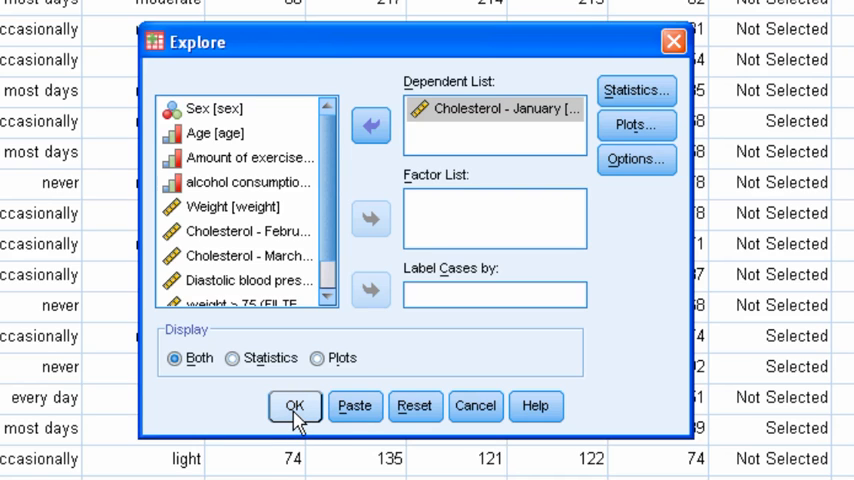
# Run the Explore analysis on January cholesterol.
pyautogui.click(294, 406)
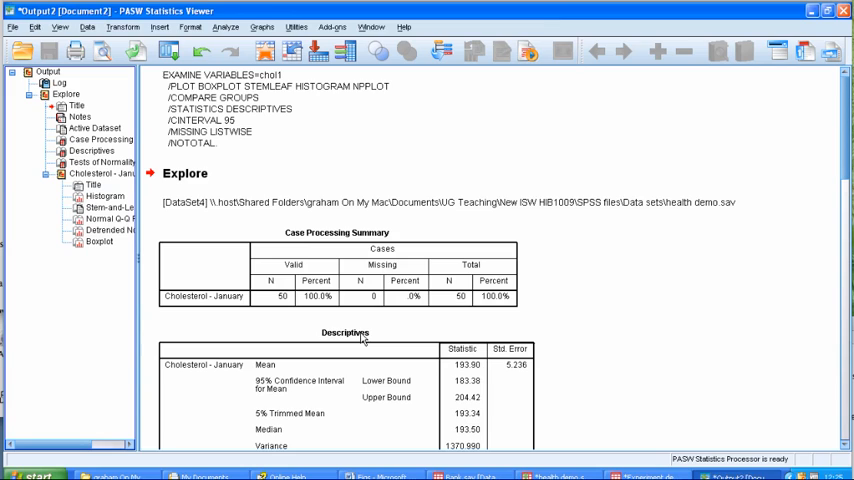
pyautogui.moveTo(640, 299)
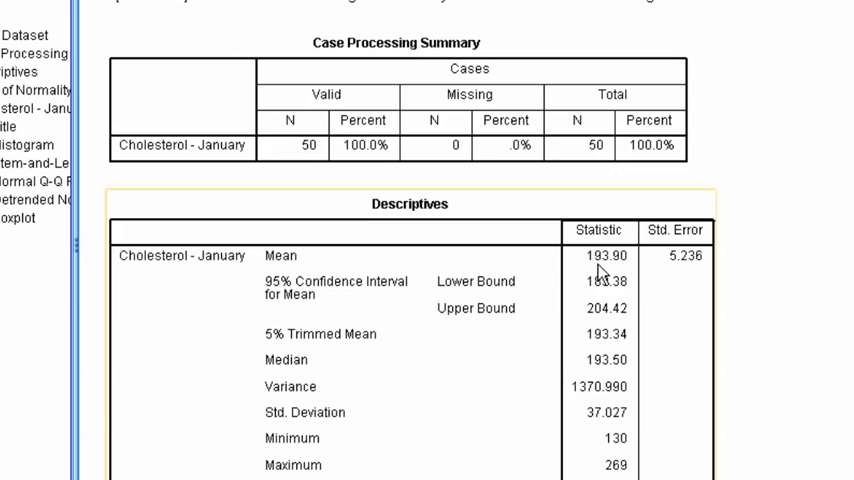
pyautogui.moveTo(625, 270)
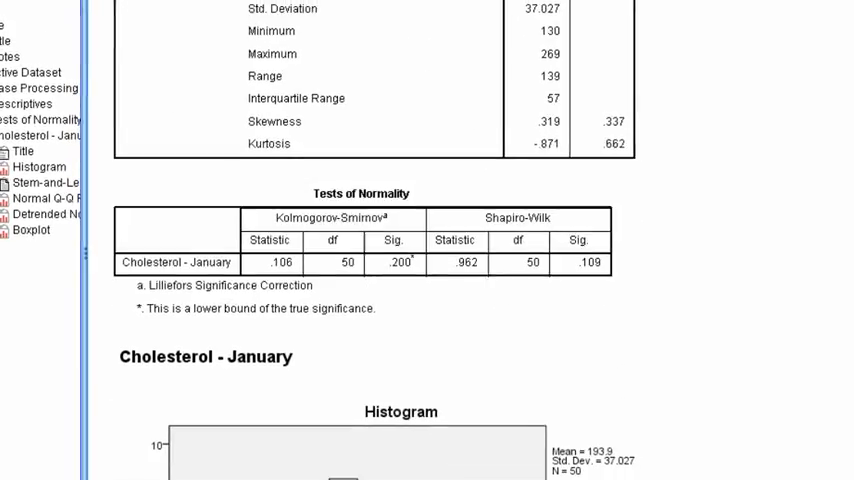
pyautogui.scroll(-3)
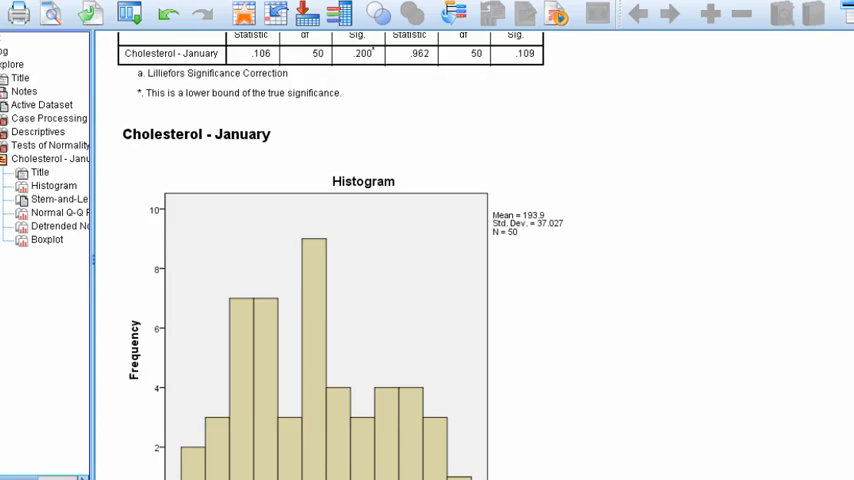
pyautogui.scroll(-3)
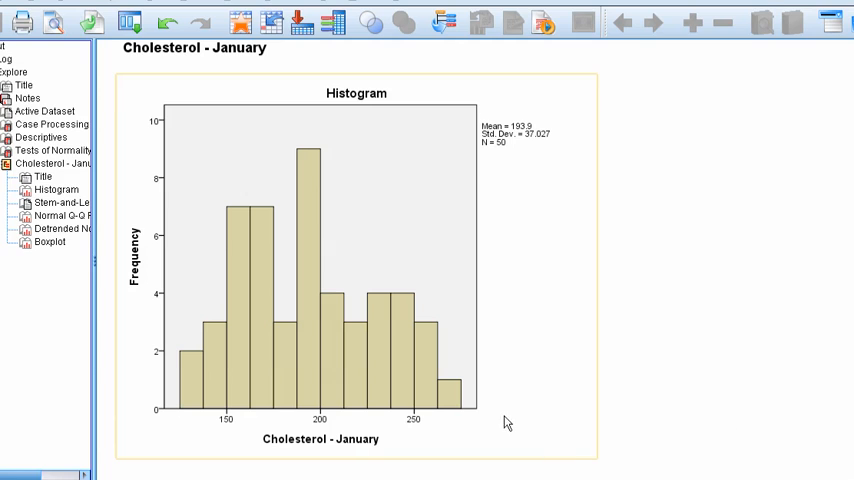
pyautogui.moveTo(338, 429)
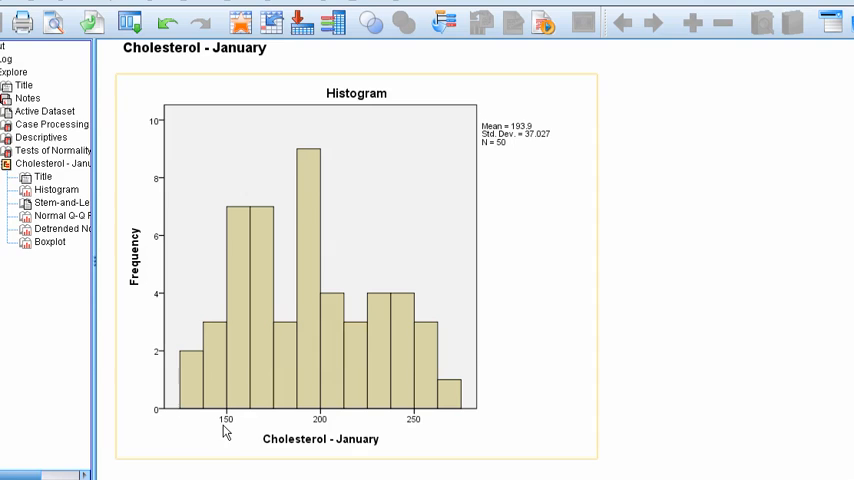
pyautogui.moveTo(165, 418)
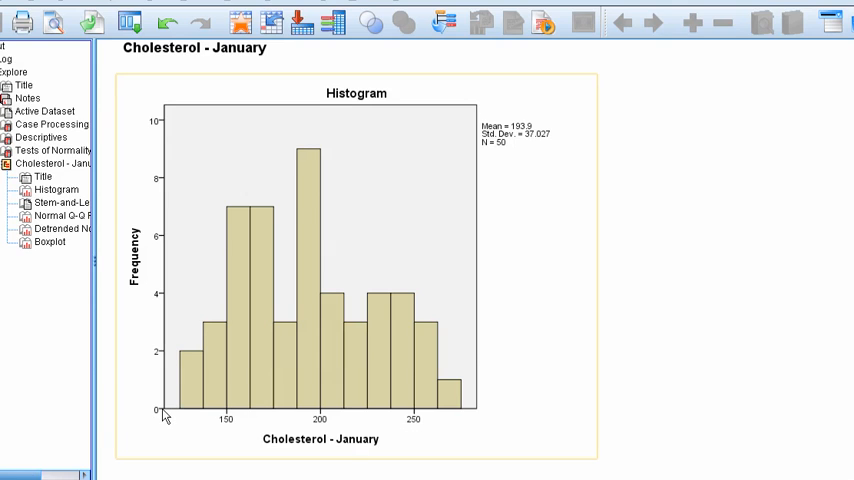
pyautogui.moveTo(162, 413)
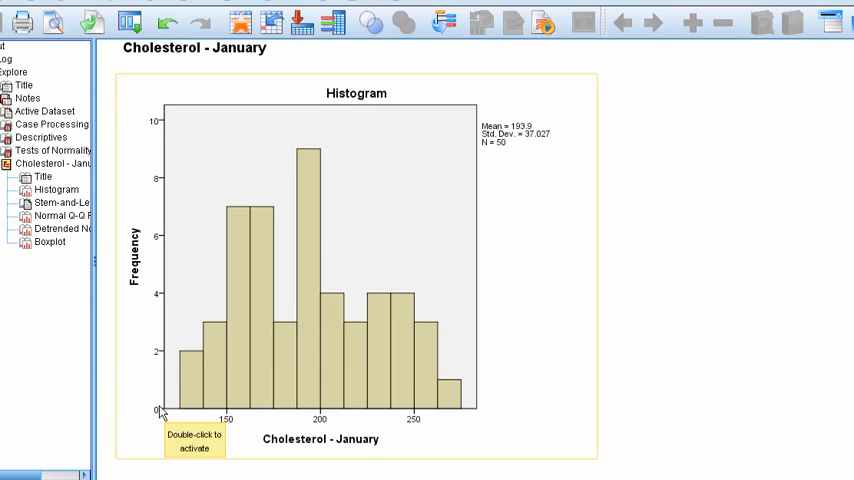
pyautogui.moveTo(286, 168)
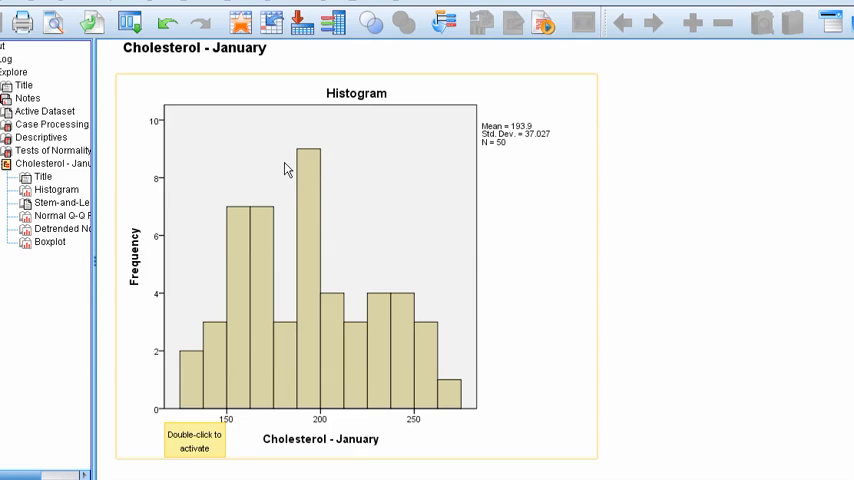
pyautogui.moveTo(374, 250)
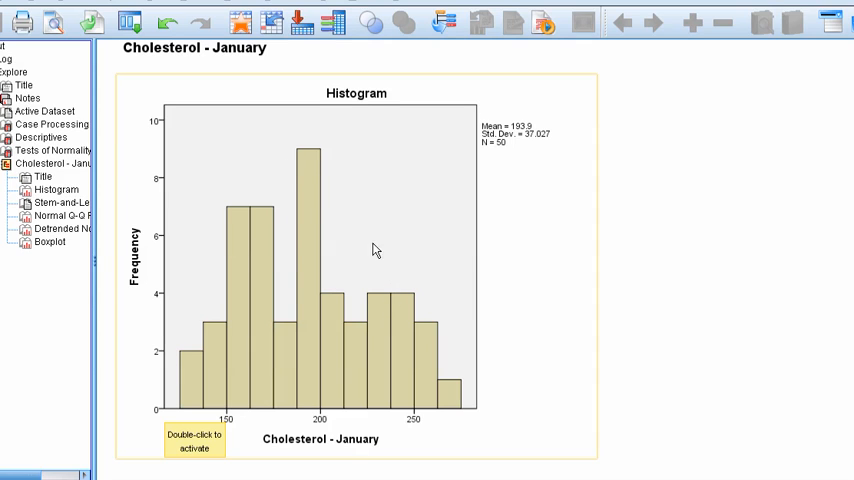
pyautogui.moveTo(253, 249)
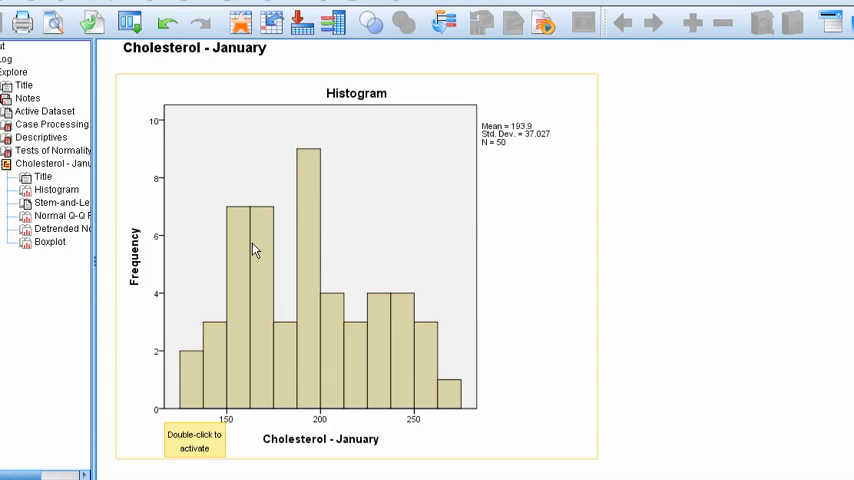
pyautogui.moveTo(263, 305)
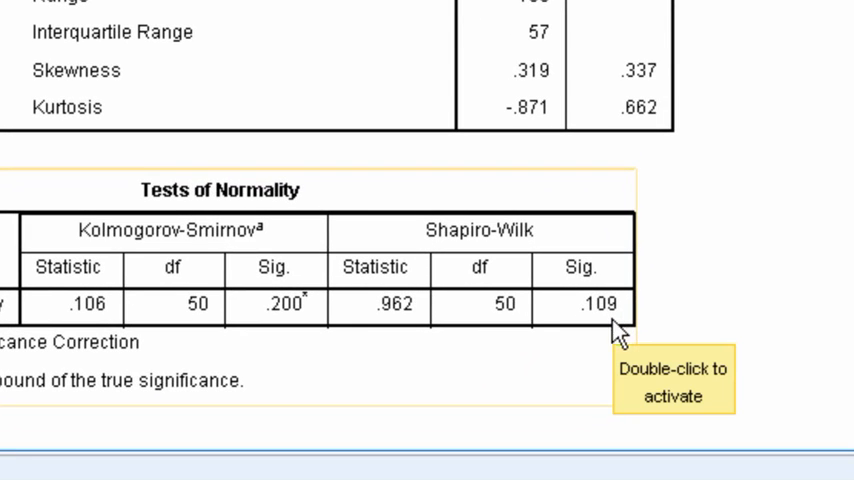
pyautogui.moveTo(398, 332)
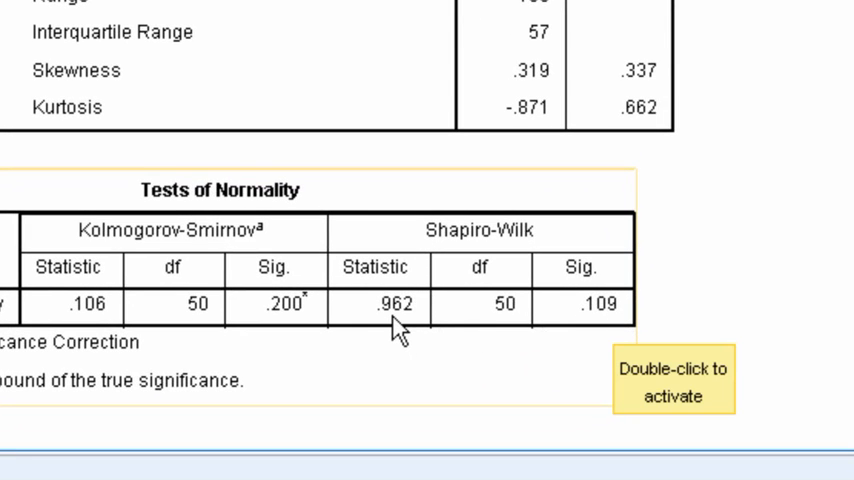
pyautogui.moveTo(572, 330)
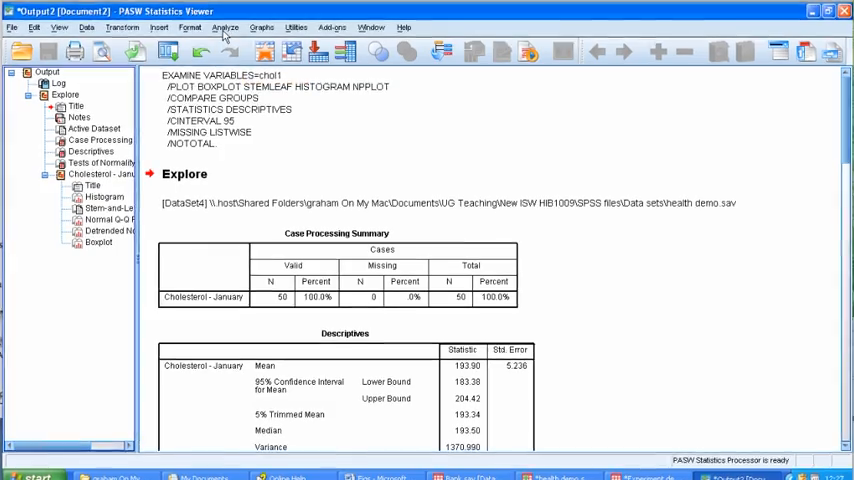
# Open the Independent-Samples T Test dialog from the Analyze menu.
pyautogui.click(225, 27)
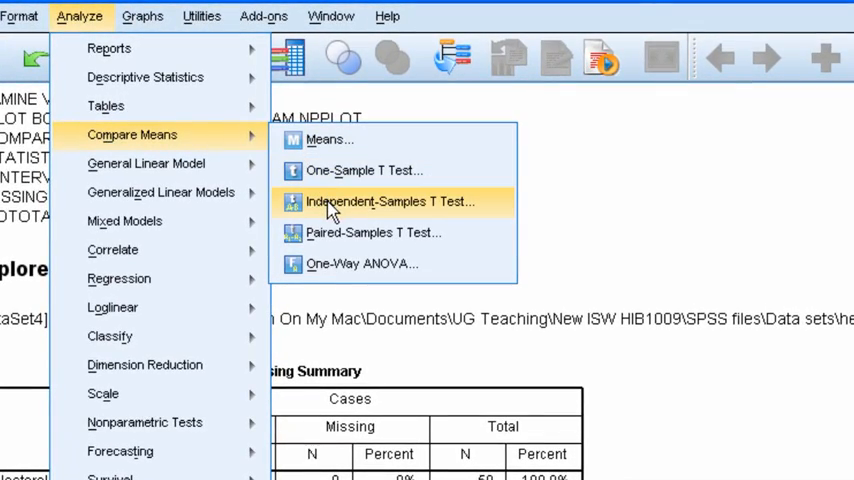
pyautogui.click(389, 201)
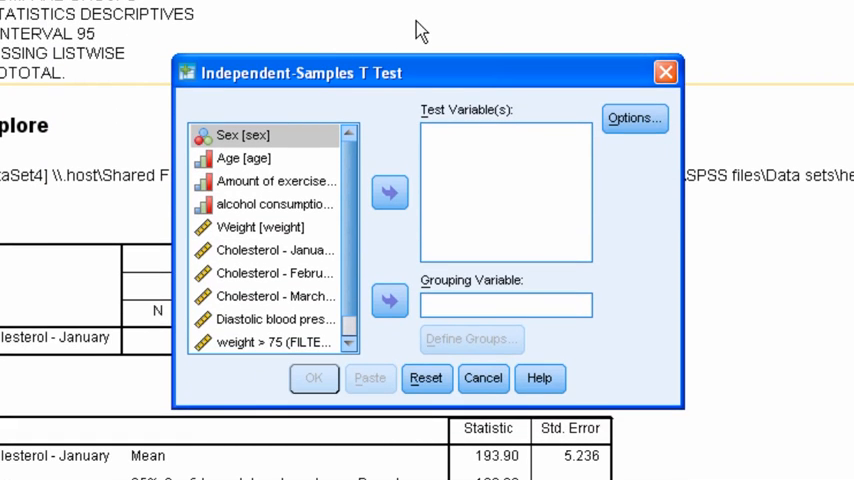
pyautogui.moveTo(437, 35)
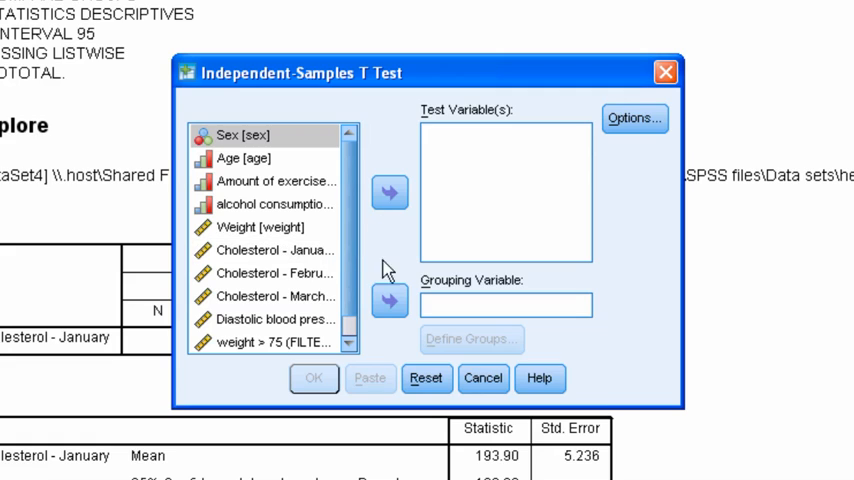
pyautogui.moveTo(393, 258)
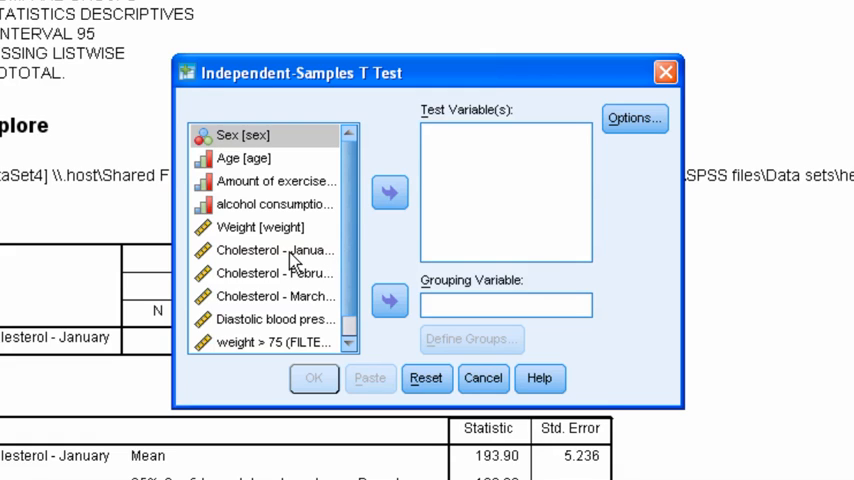
# Assign Cholesterol - January as the test variable and sex as the grouping variable.
pyautogui.click(270, 250)
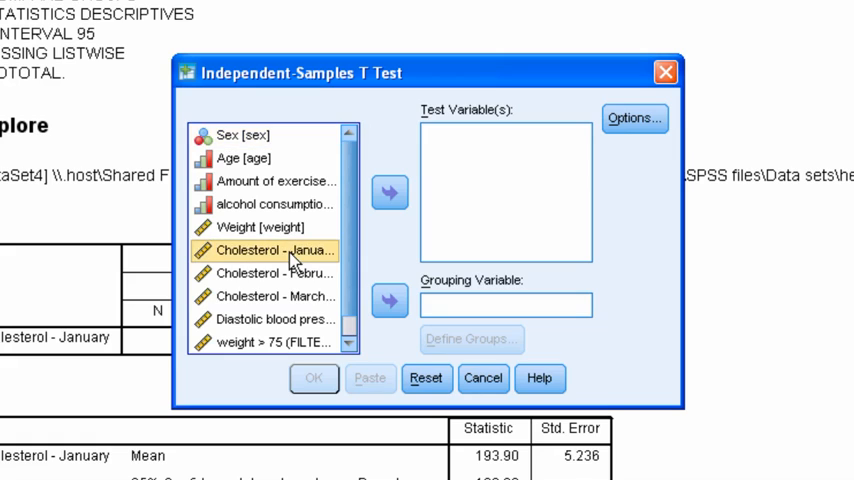
pyautogui.click(389, 191)
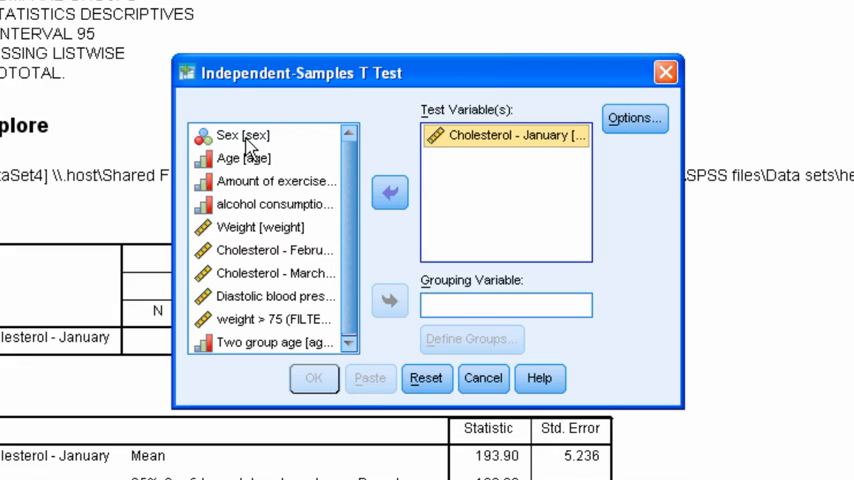
pyautogui.click(240, 135)
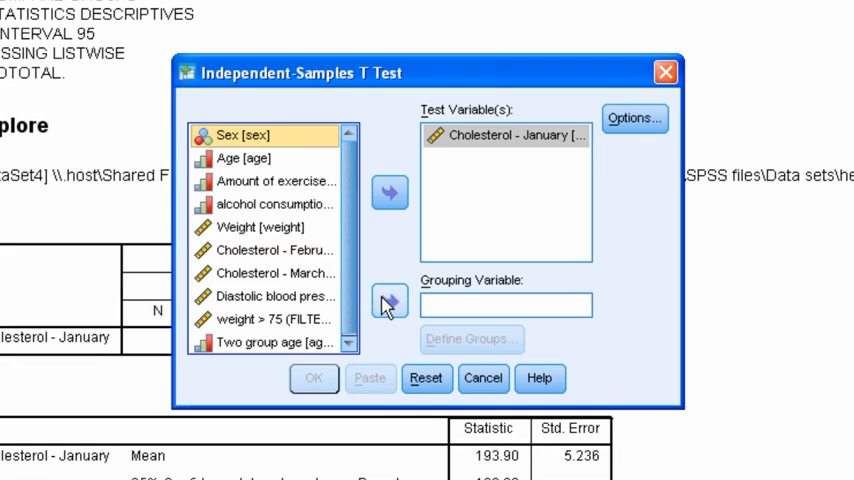
pyautogui.click(389, 303)
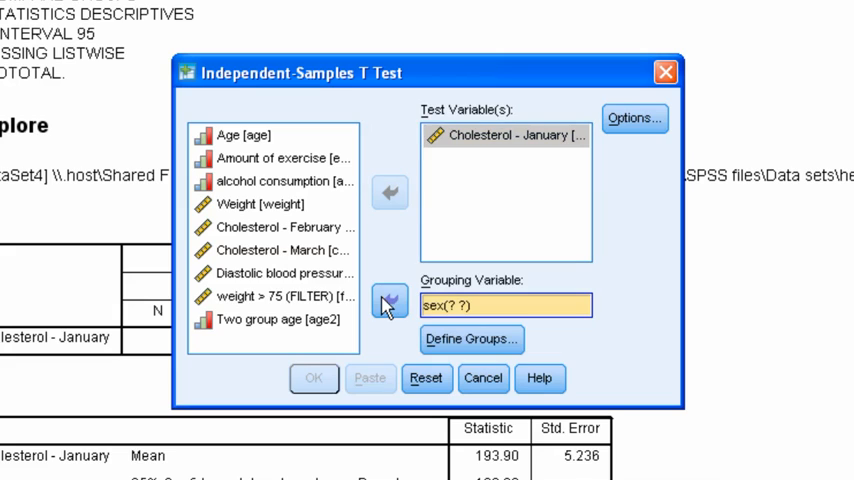
pyautogui.moveTo(445, 320)
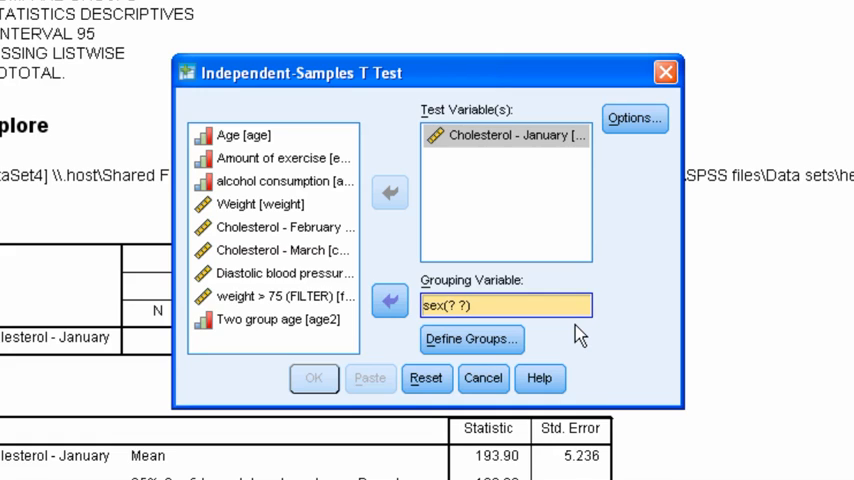
pyautogui.moveTo(470, 339)
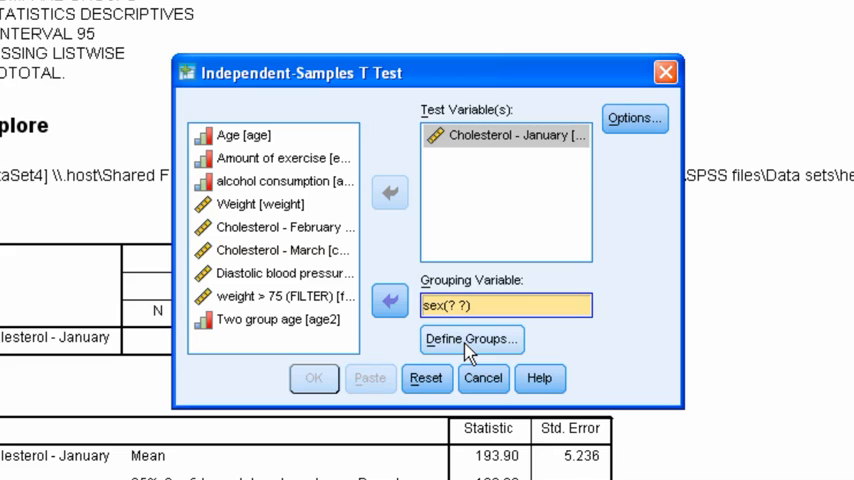
# Enter sex group codes 1 and 2 in Define Groups and confirm them.
pyautogui.click(471, 339)
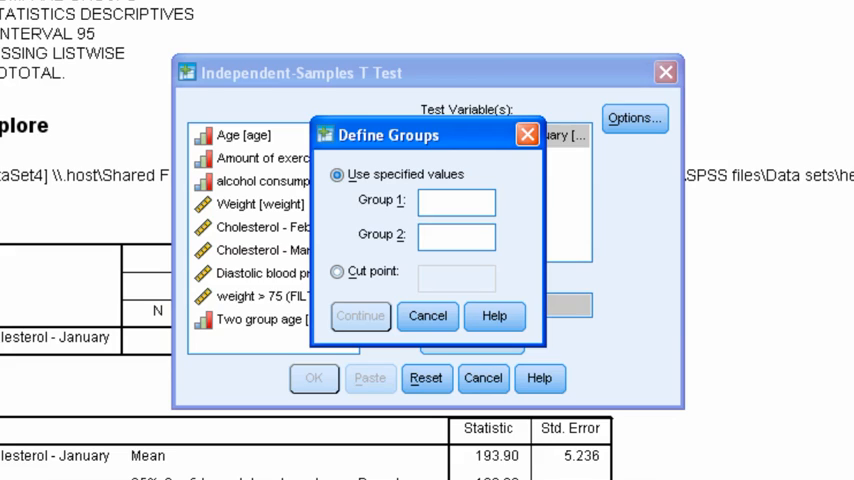
pyautogui.write('1')
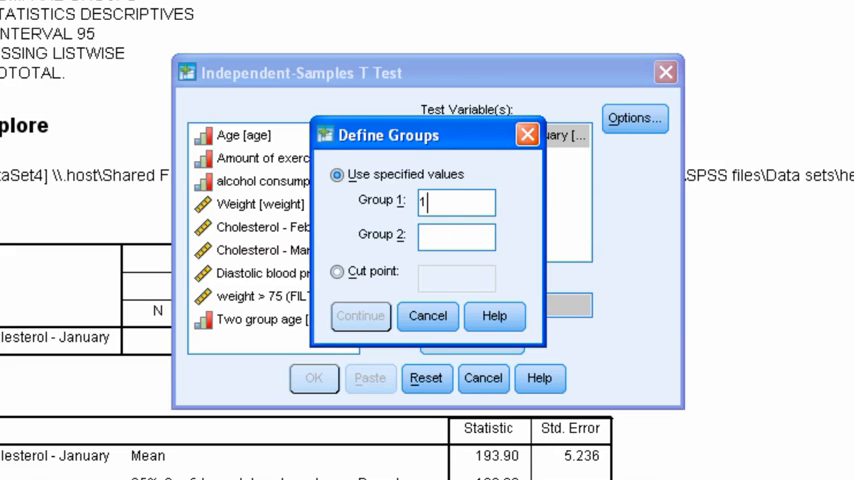
pyautogui.write('2')
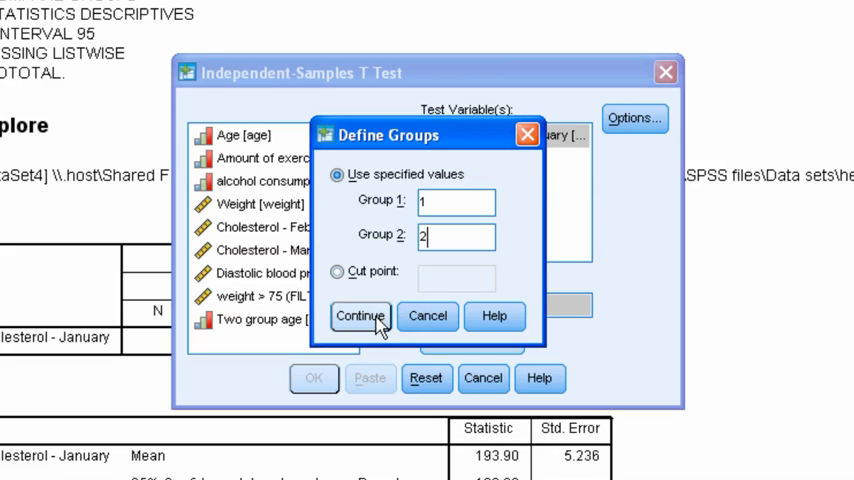
pyautogui.click(360, 316)
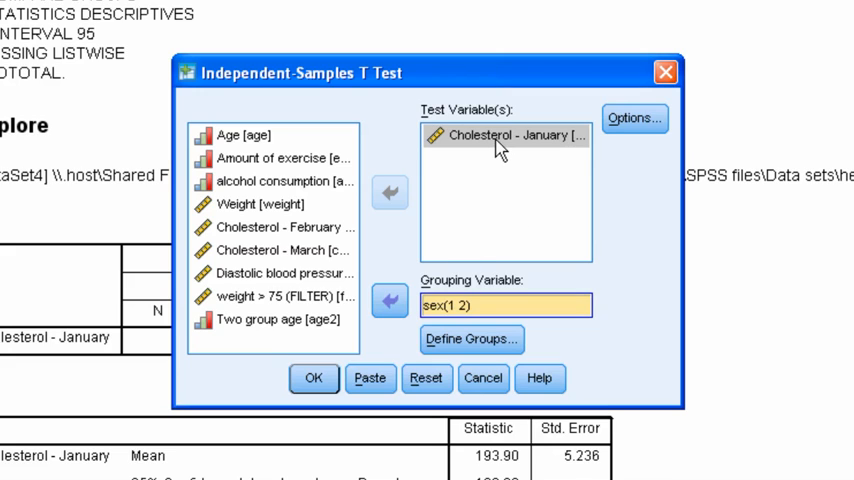
pyautogui.click(505, 135)
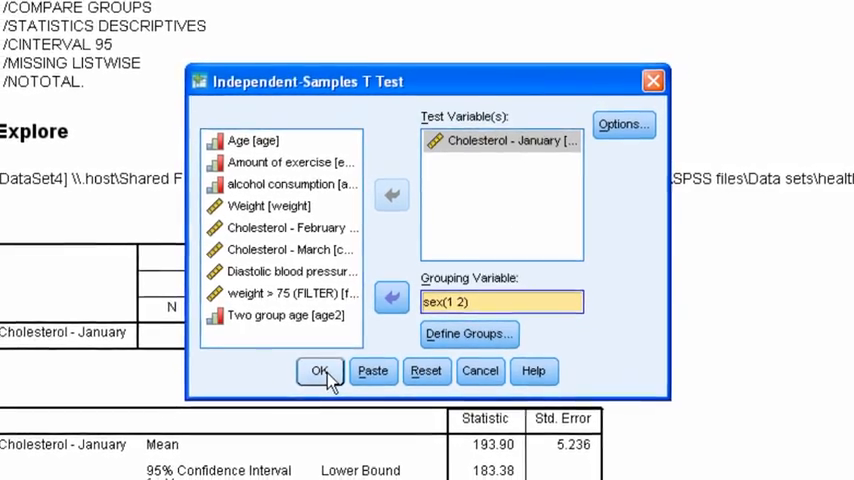
# Run the t-test and scroll to the Group Statistics and Independent Samples Test tables.
pyautogui.click(319, 371)
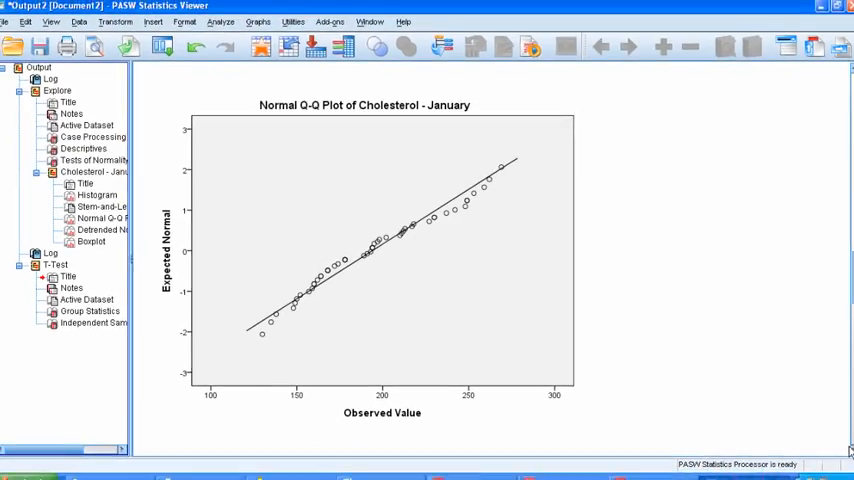
pyautogui.scroll(-3)
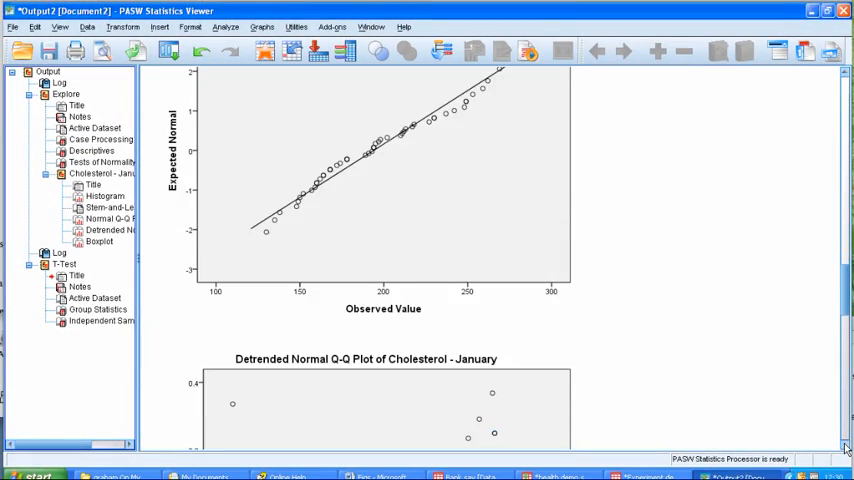
pyautogui.scroll(-3)
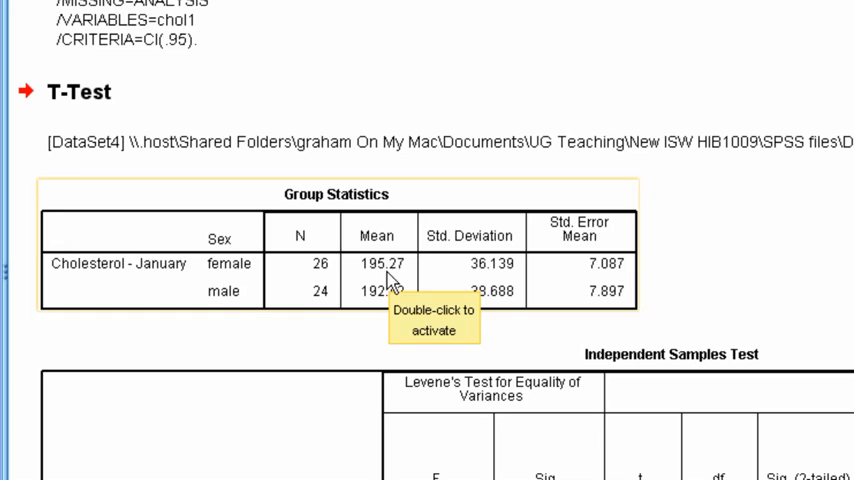
pyautogui.moveTo(725, 271)
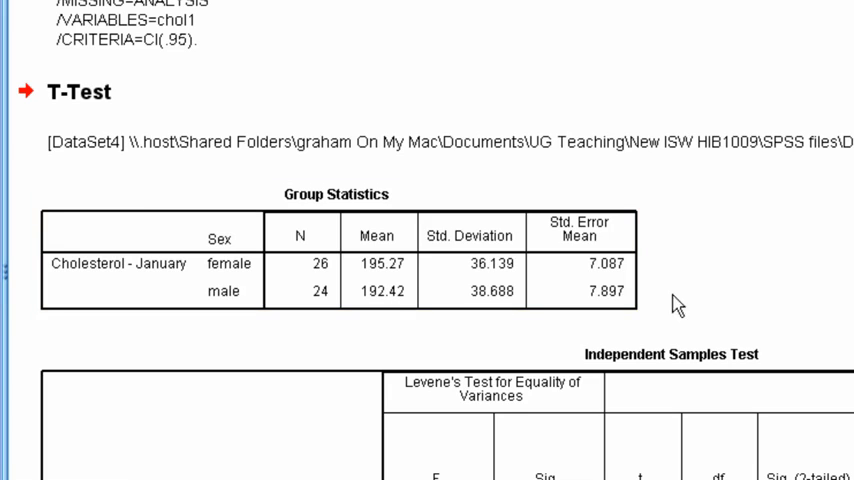
pyautogui.moveTo(702, 298)
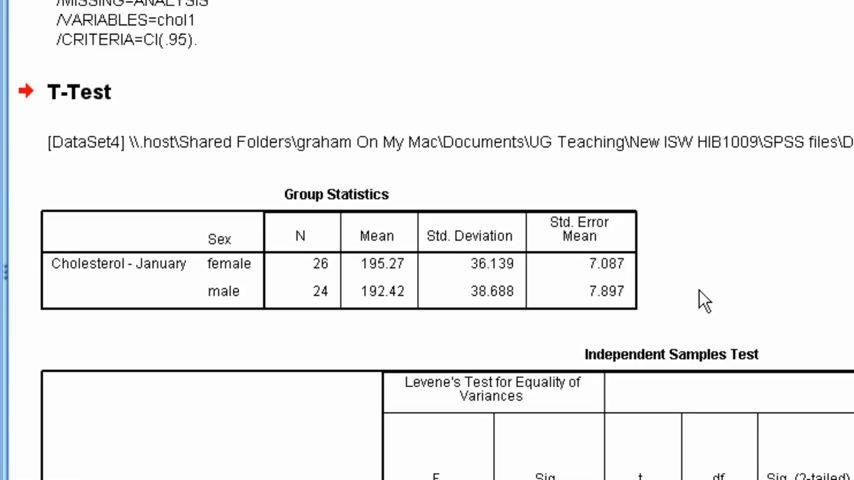
pyautogui.moveTo(744, 290)
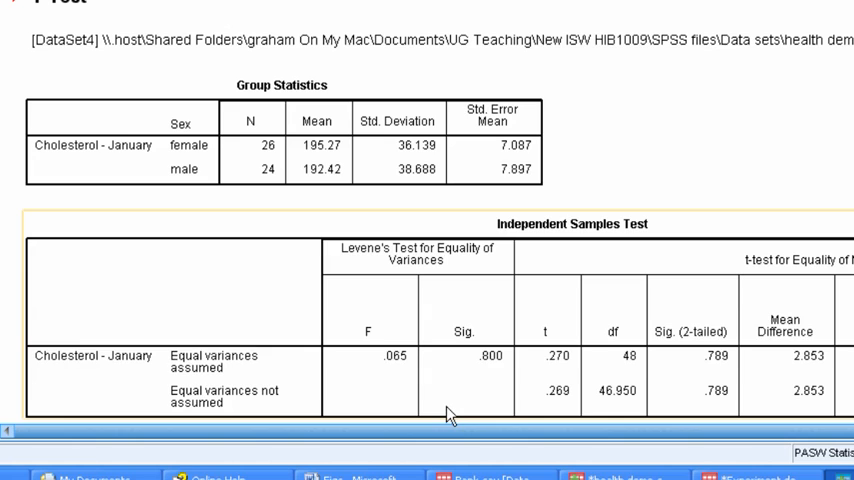
pyautogui.moveTo(410, 230)
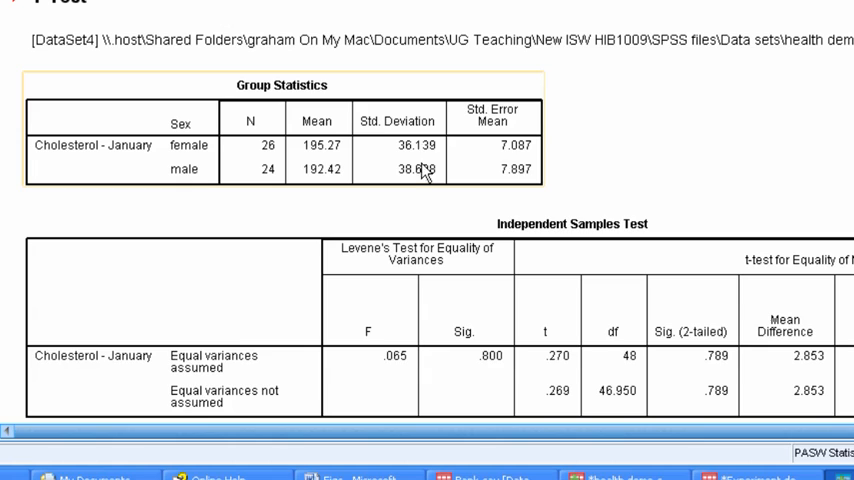
pyautogui.moveTo(440, 160)
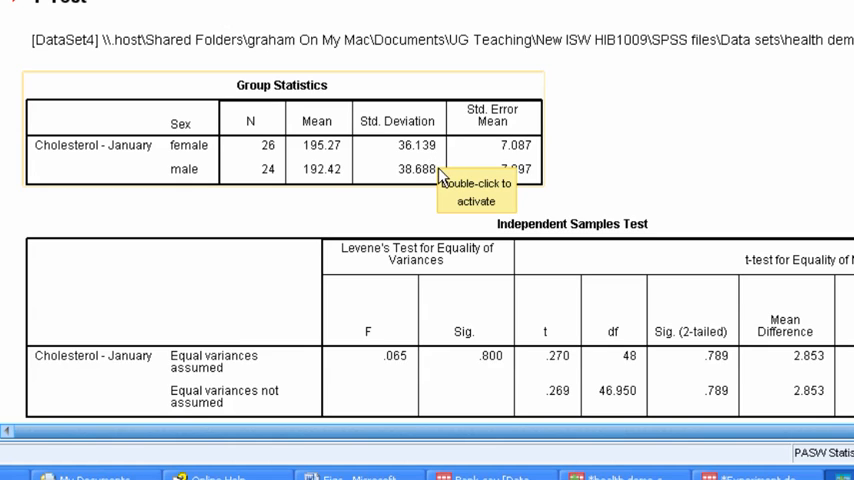
pyautogui.moveTo(614, 176)
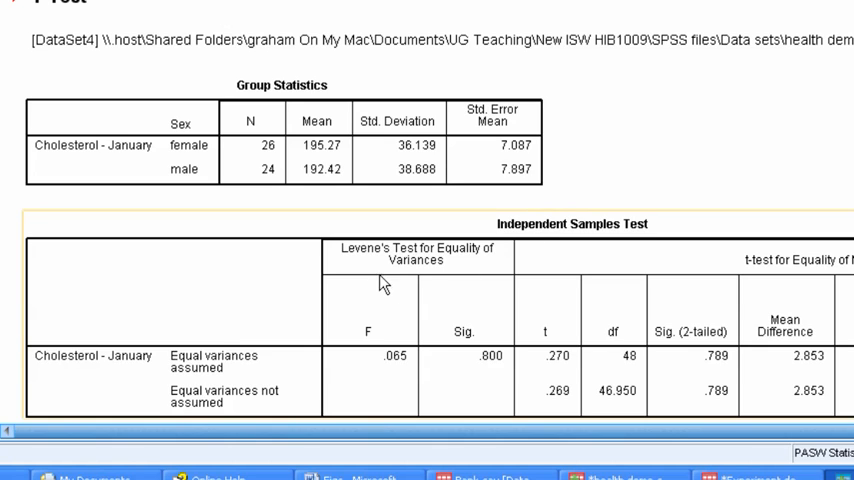
pyautogui.moveTo(468, 277)
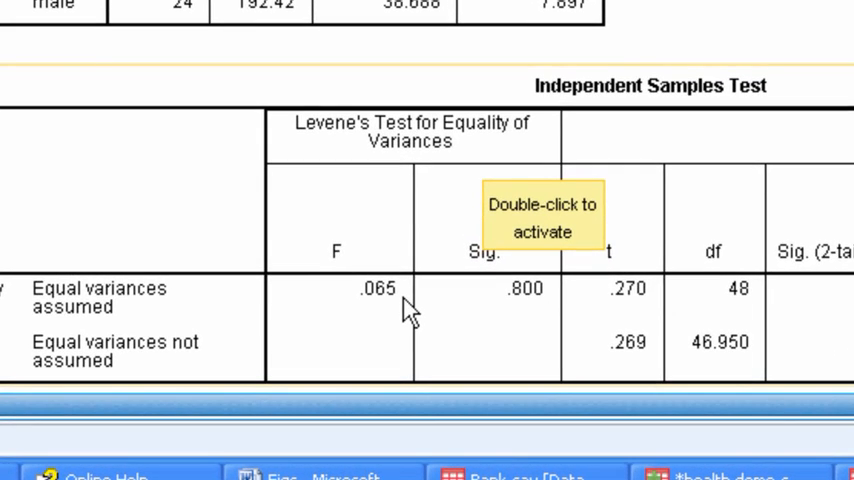
pyautogui.moveTo(490, 312)
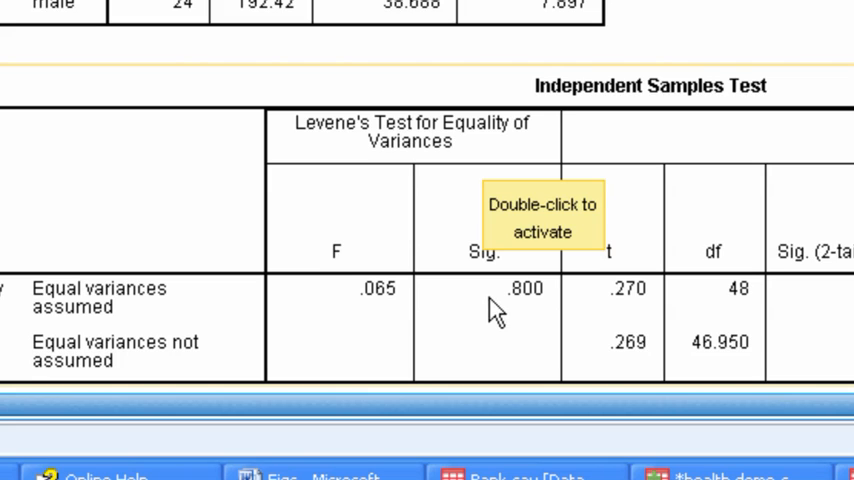
pyautogui.moveTo(543, 317)
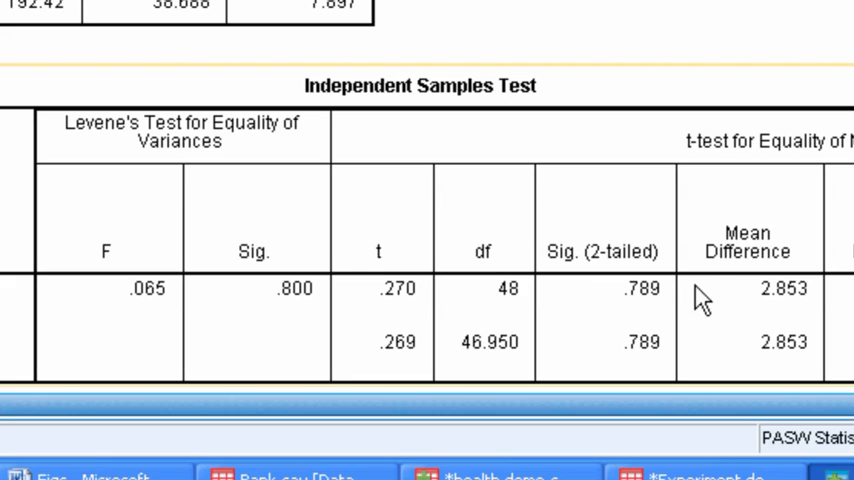
pyautogui.moveTo(393, 328)
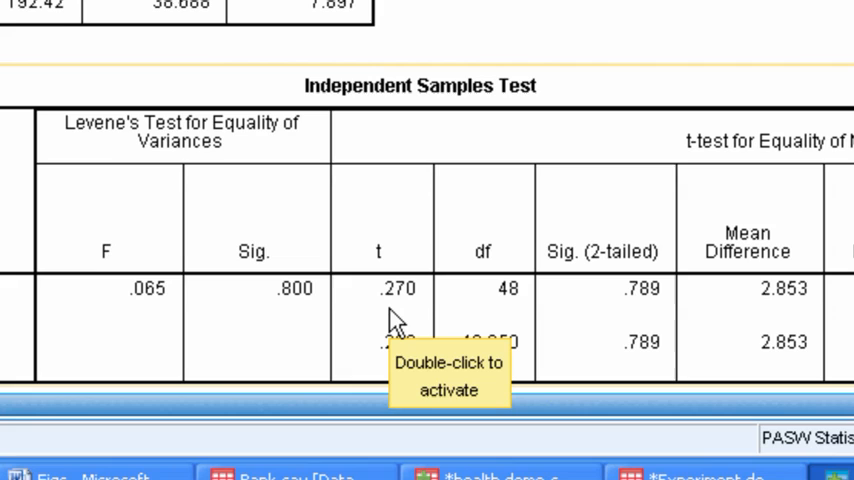
pyautogui.moveTo(497, 311)
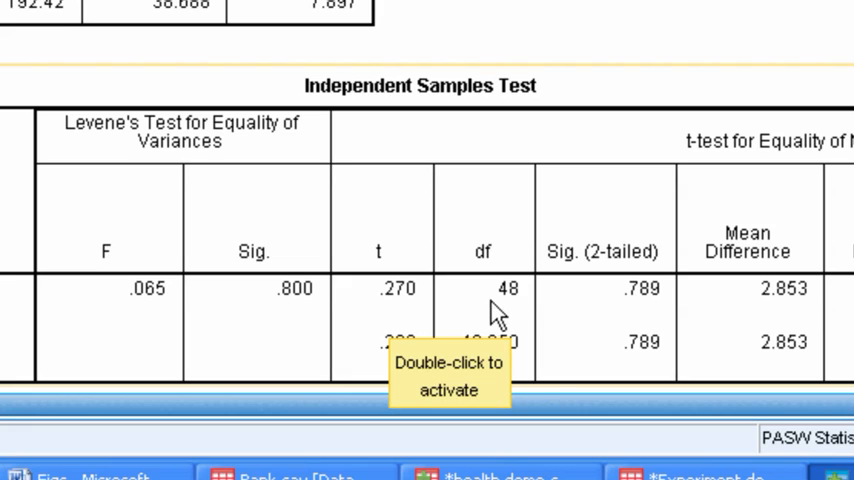
pyautogui.moveTo(648, 315)
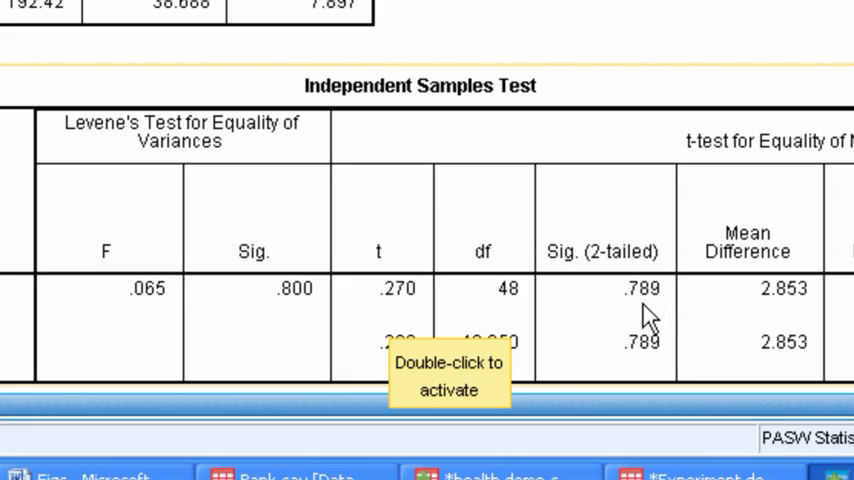